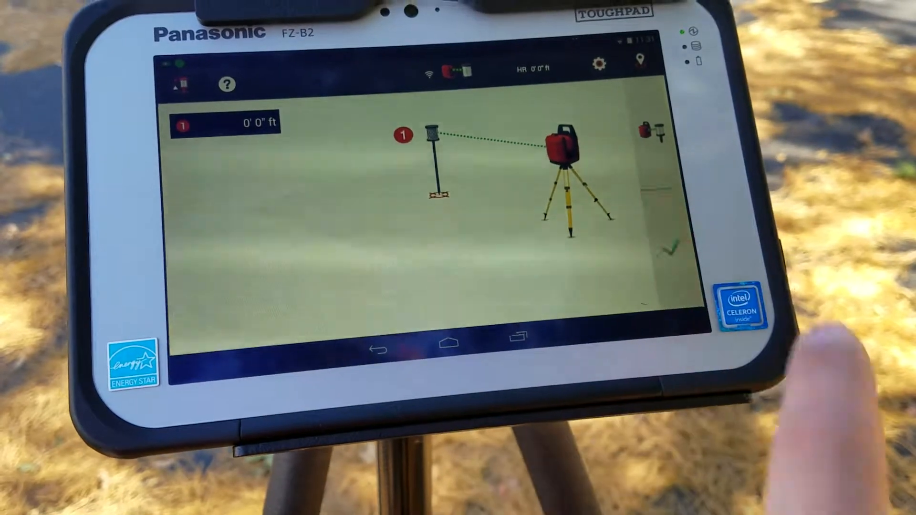
Enter a 5' 0" ft grade offset on the keypad and confirm it.
click(224, 123)
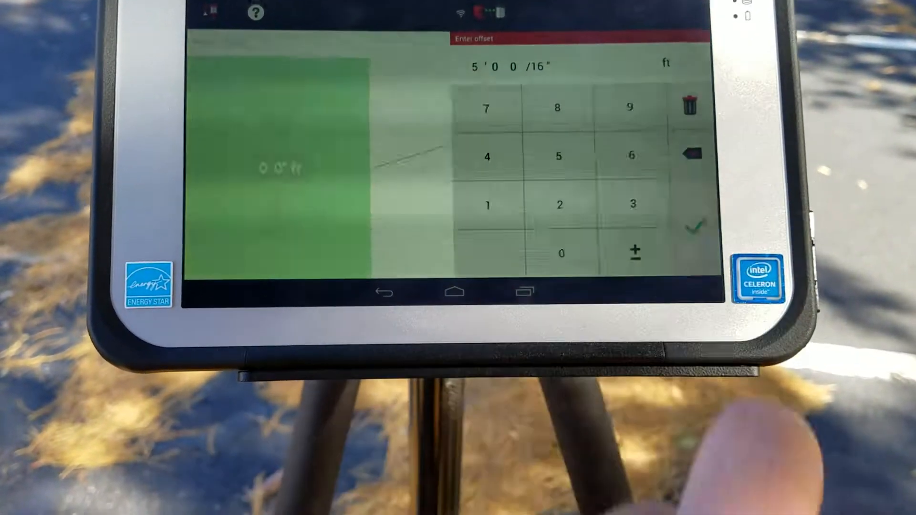
click(697, 227)
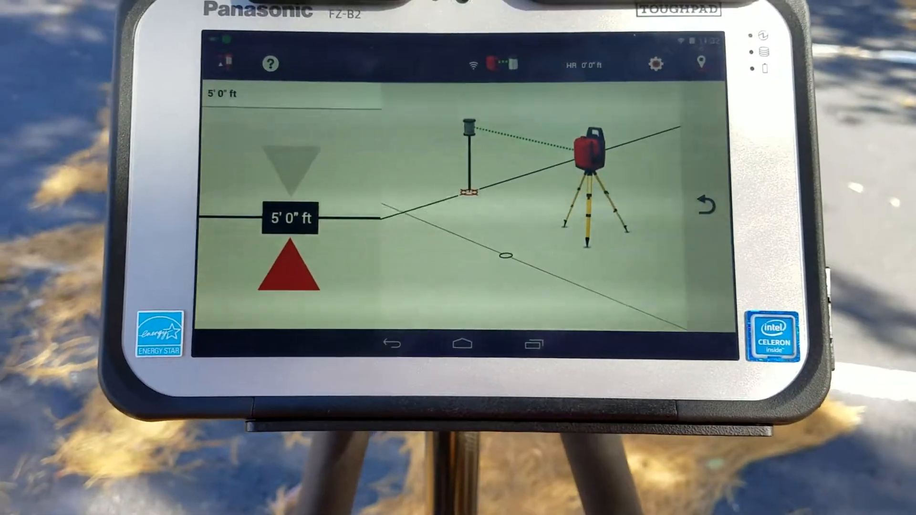